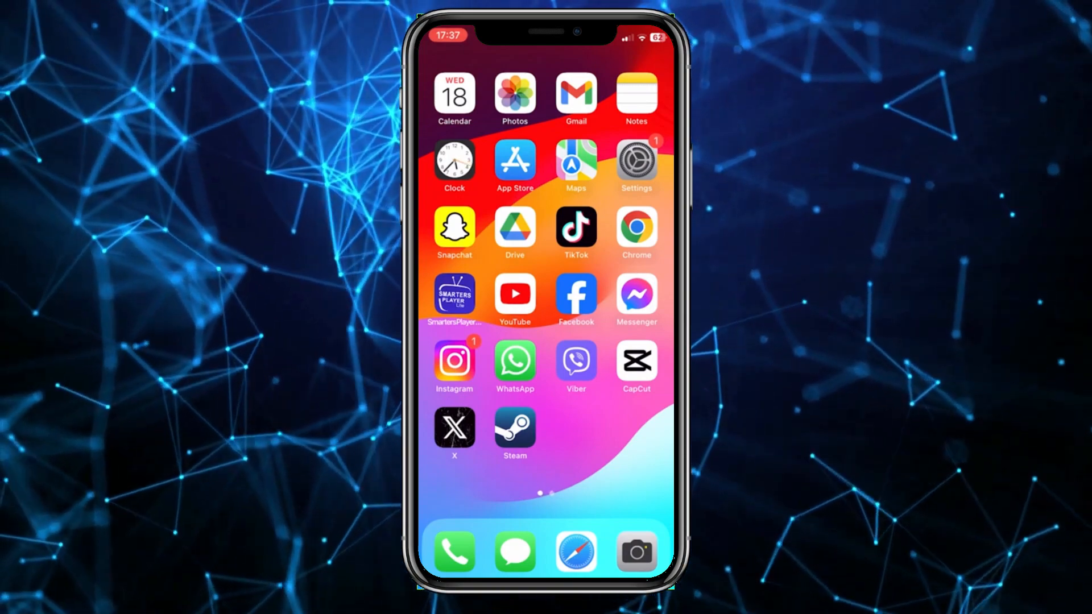
Launch YouTube from the home screen and reopen the profile account menu
click(515, 294)
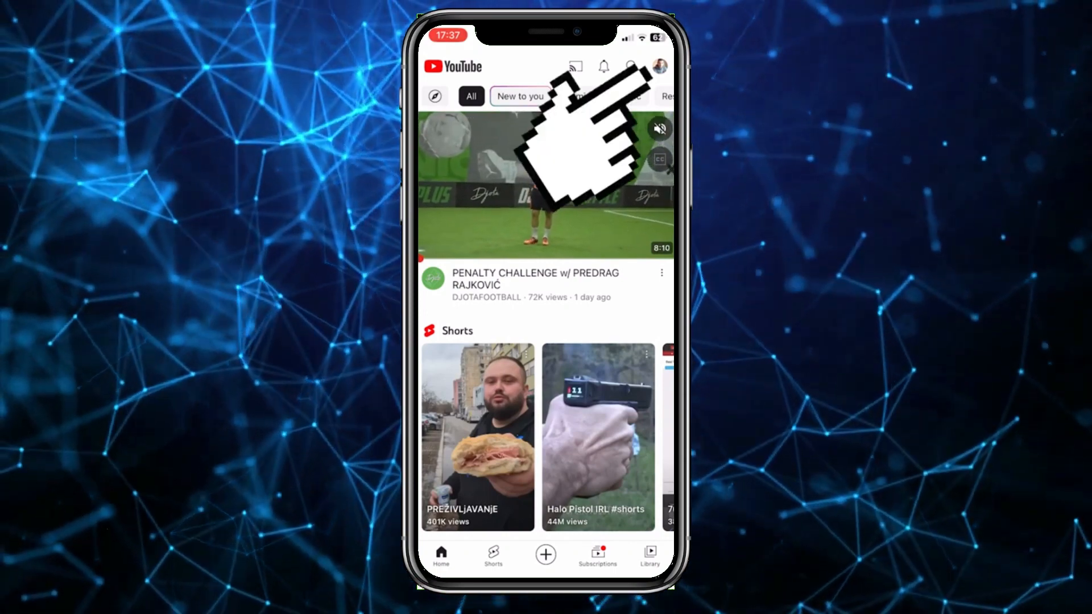
click(662, 63)
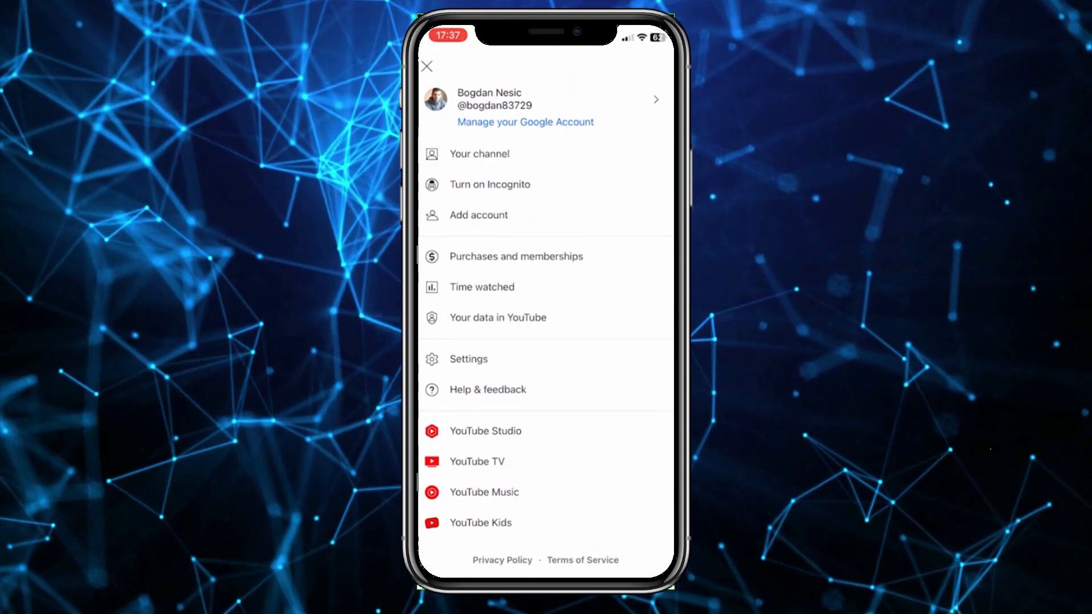
click(427, 67)
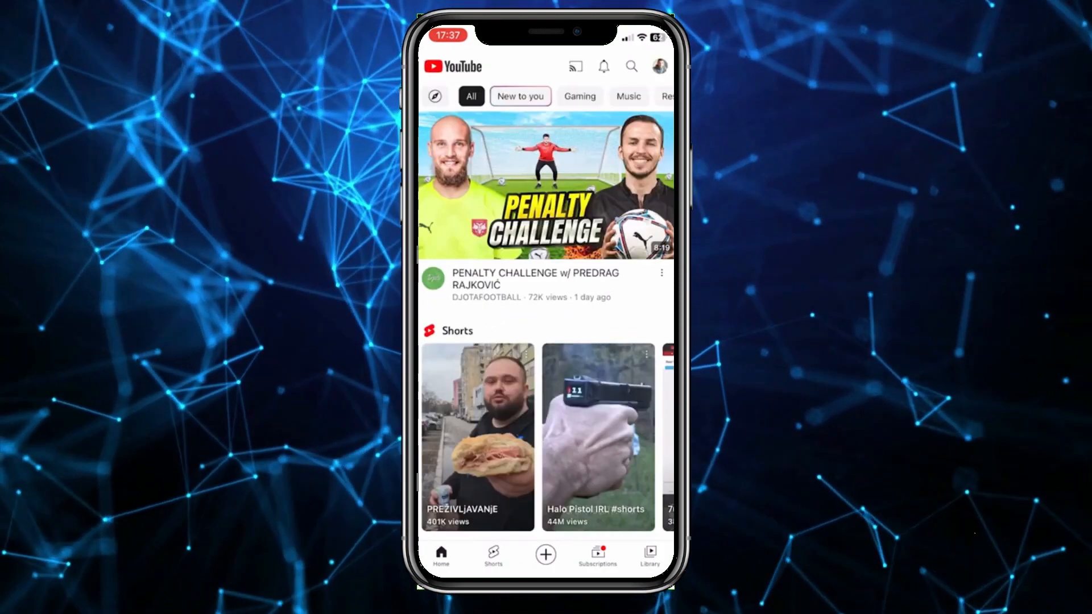
click(659, 65)
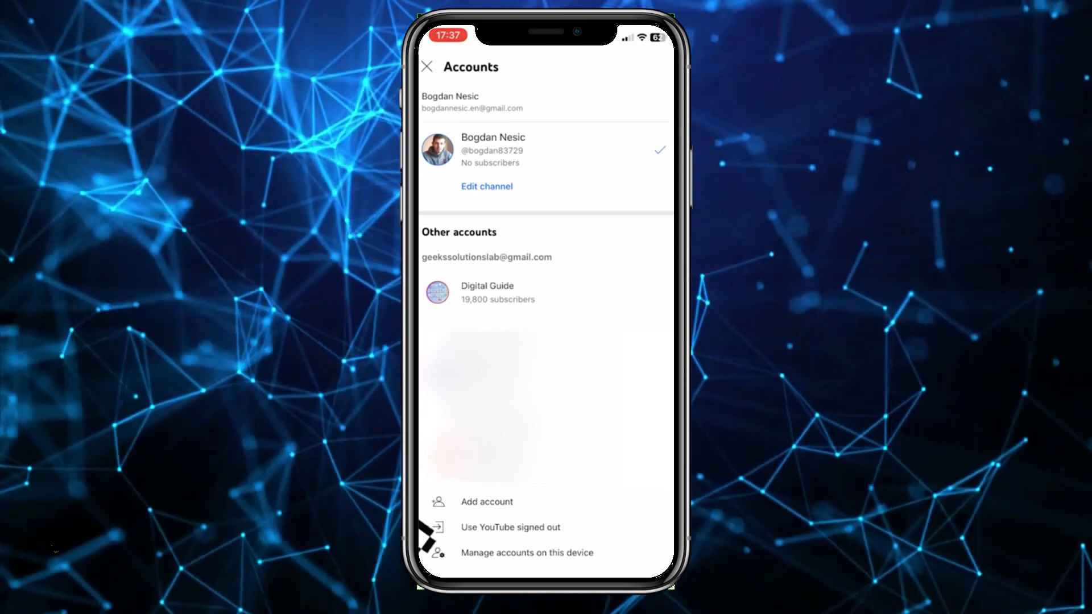
Choose 'Manage accounts on this device' from the accounts list
click(527, 553)
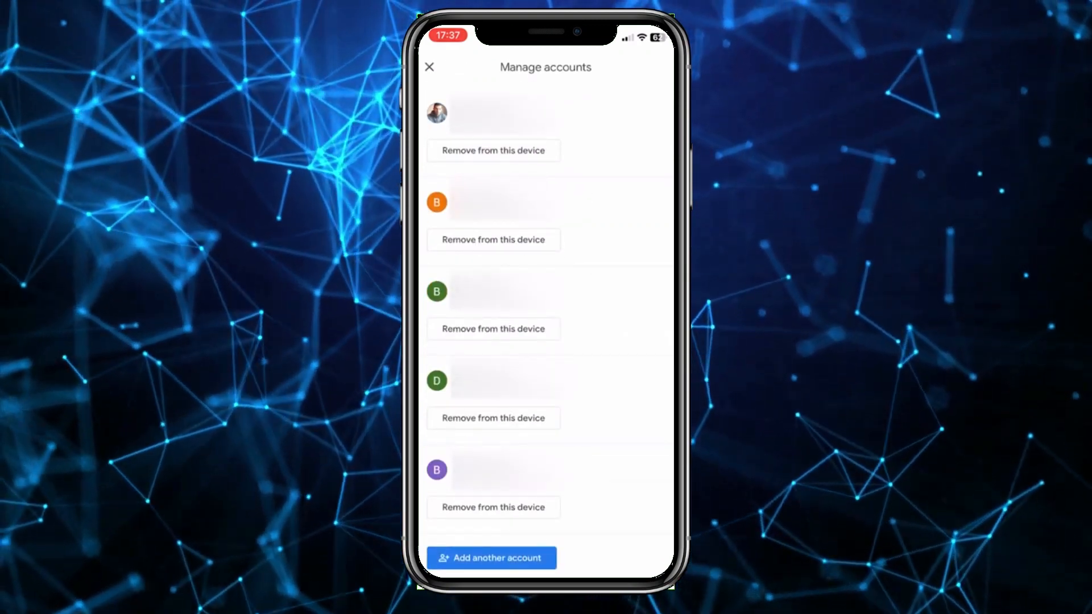